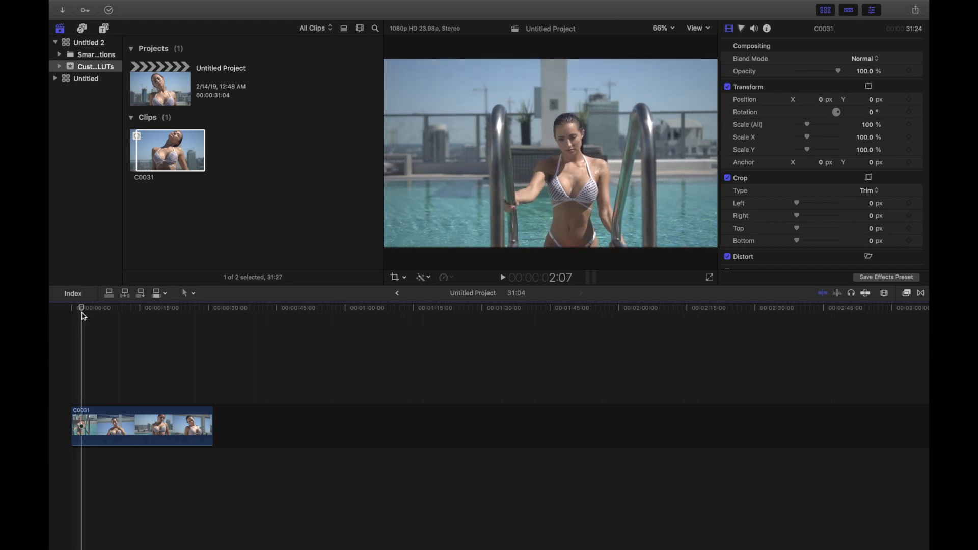
Step: Park the playhead on the chosen frame of clip C0031 in the timeline
left_click(73, 309)
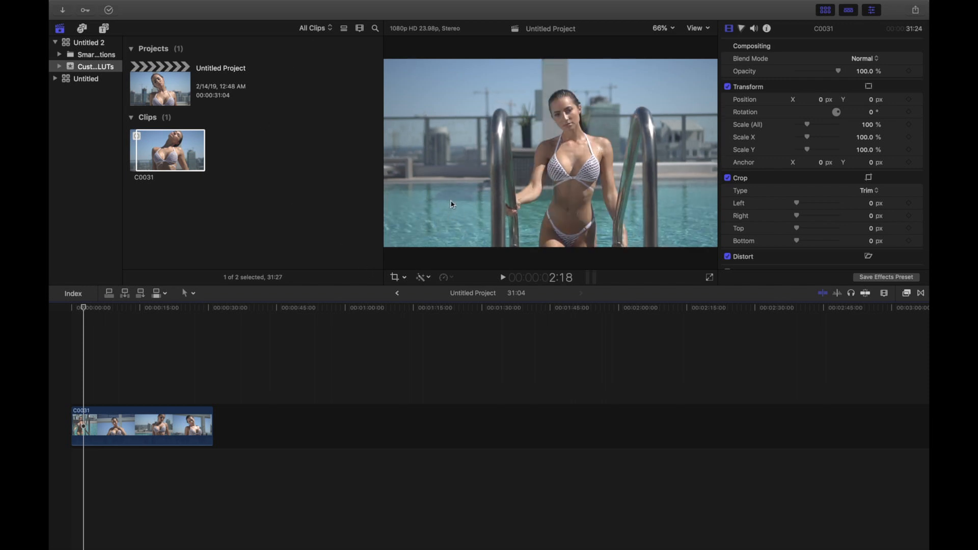
mouse_move(450, 80)
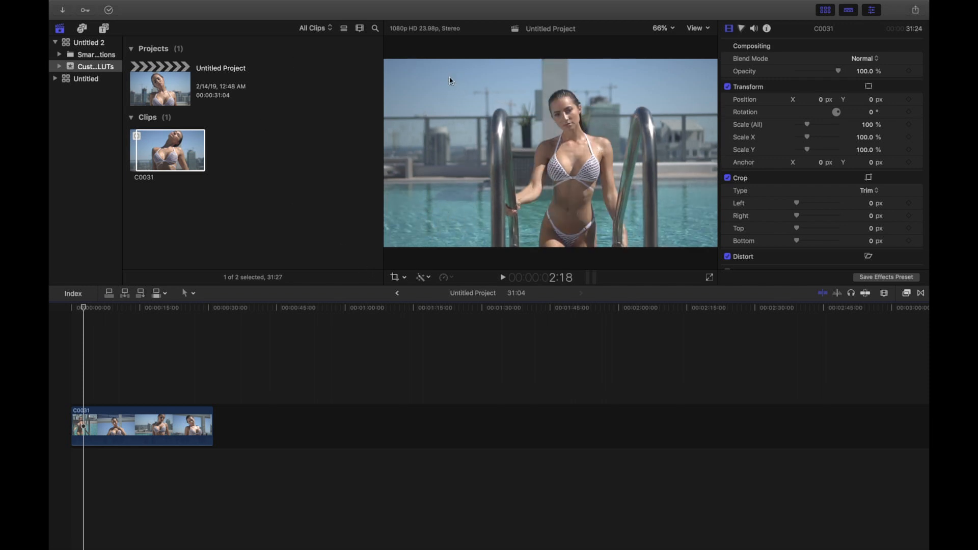
mouse_move(437, 100)
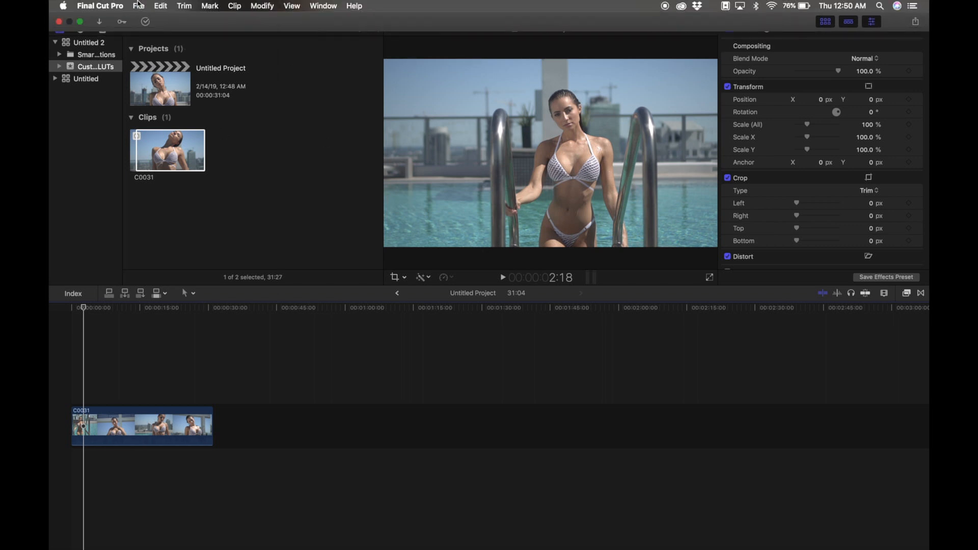
Step: Export the current frame as anna.tiff to the Desktop, overwriting the existing file
left_click(138, 5)
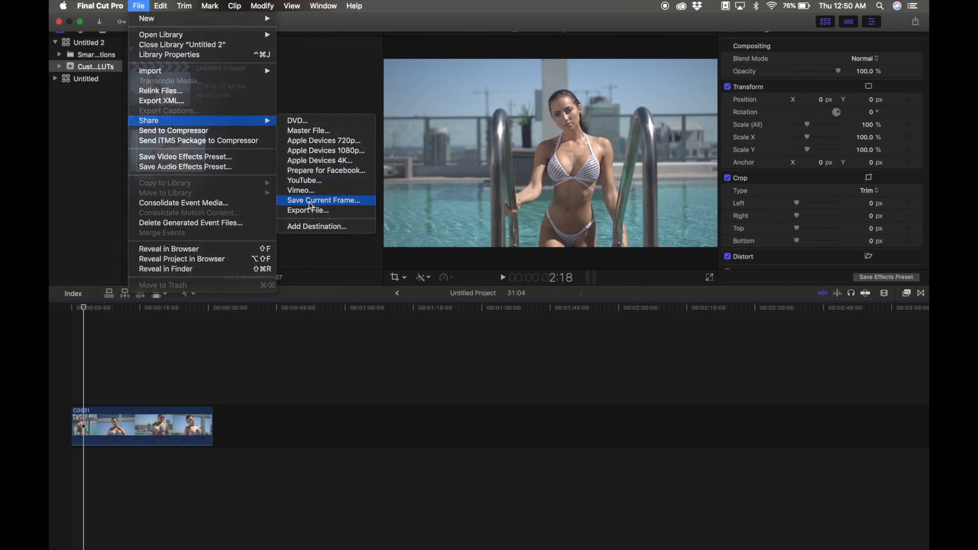
left_click(323, 201)
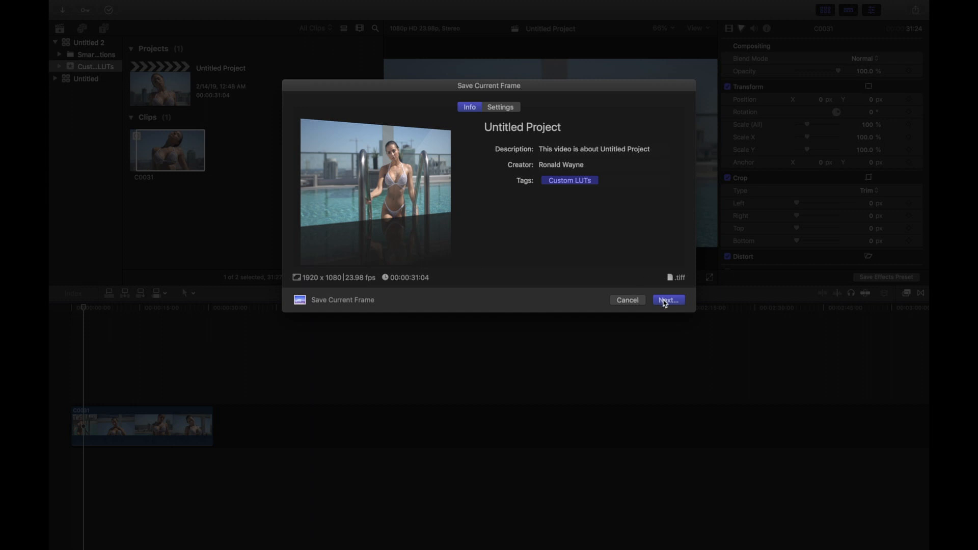
left_click(668, 300)
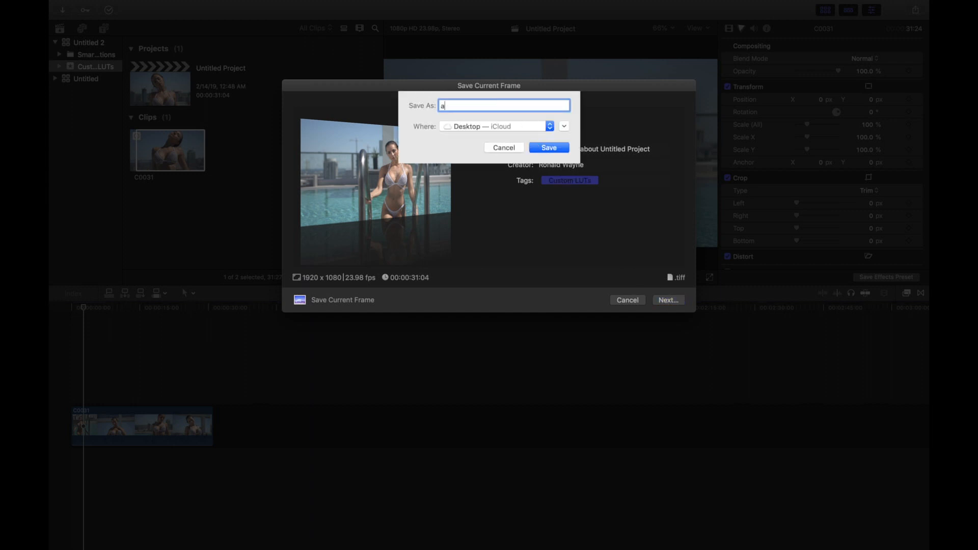
type("nna")
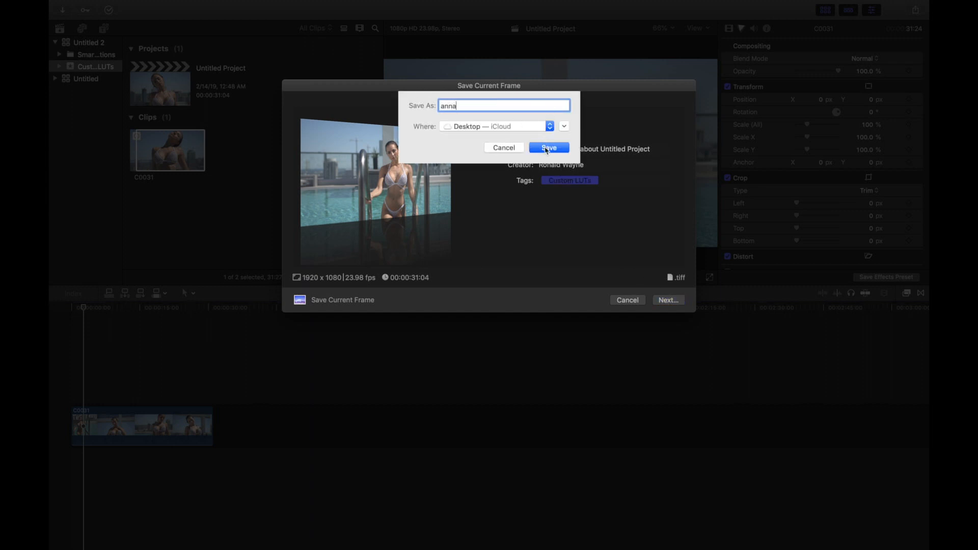
left_click(549, 147)
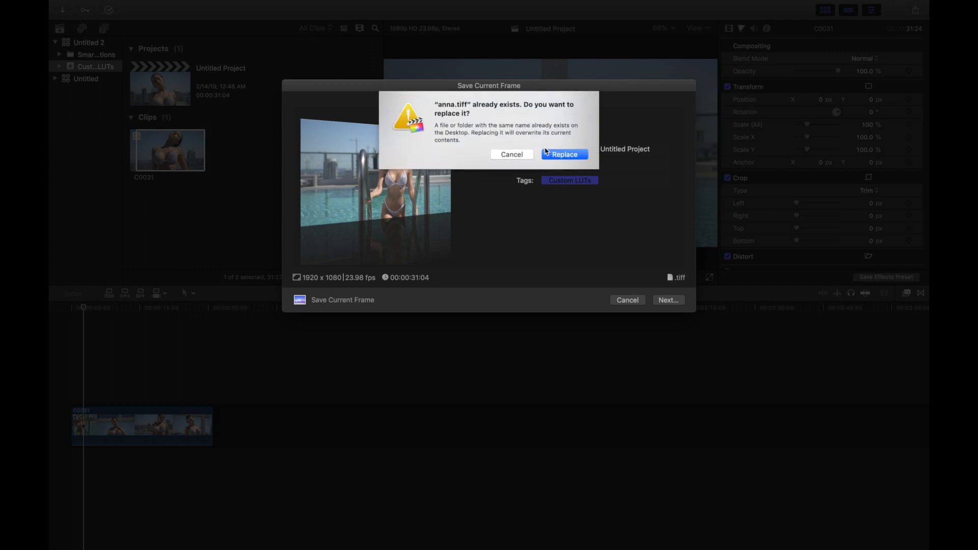
left_click(564, 155)
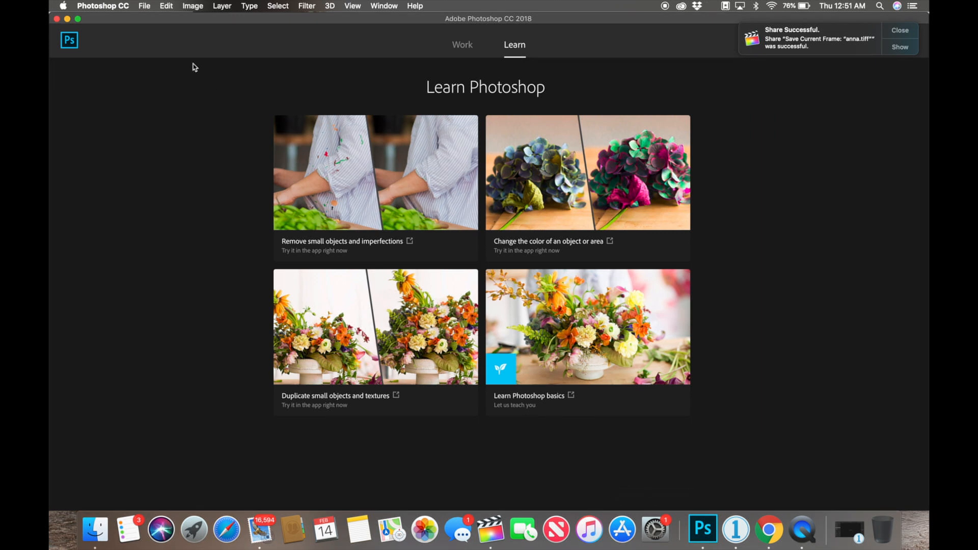
Step: Open the anna.tiff frame from the Desktop in Photoshop
left_click(145, 6)
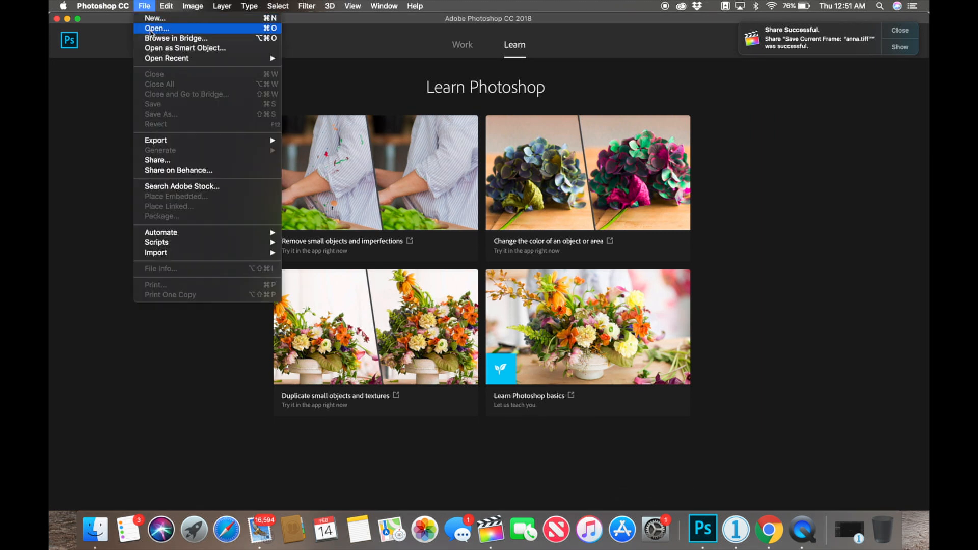
left_click(156, 27)
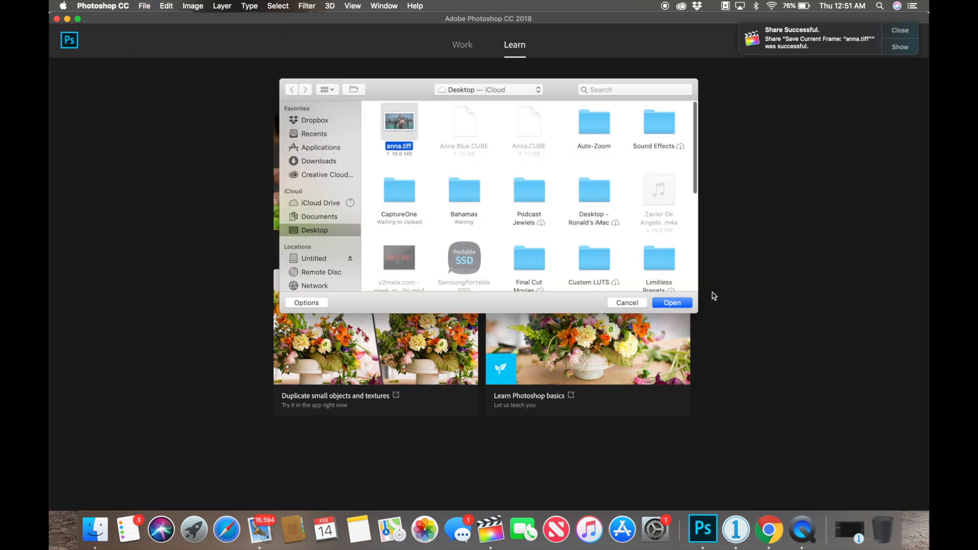
left_click(672, 303)
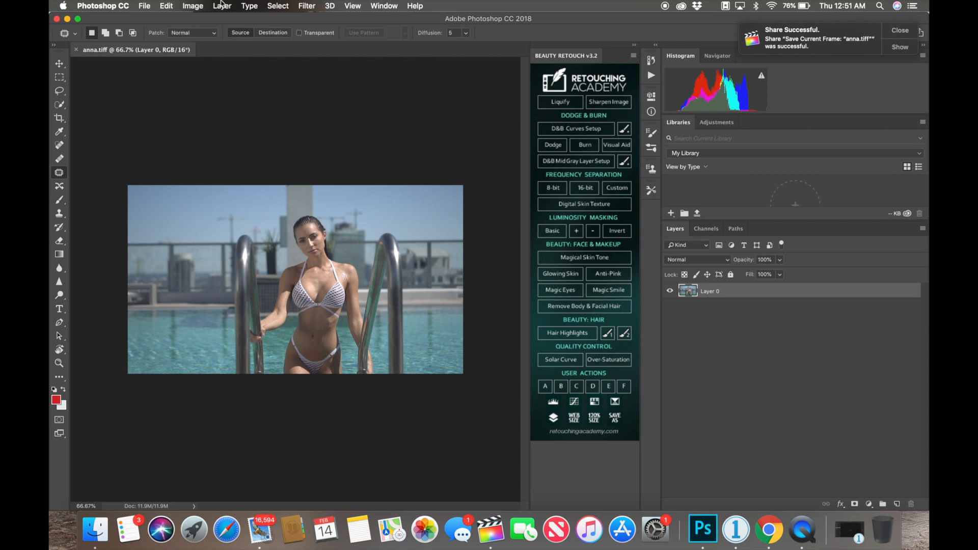
Step: Convert Layer 0 into a locked Background layer using Background from Layer
left_click(223, 6)
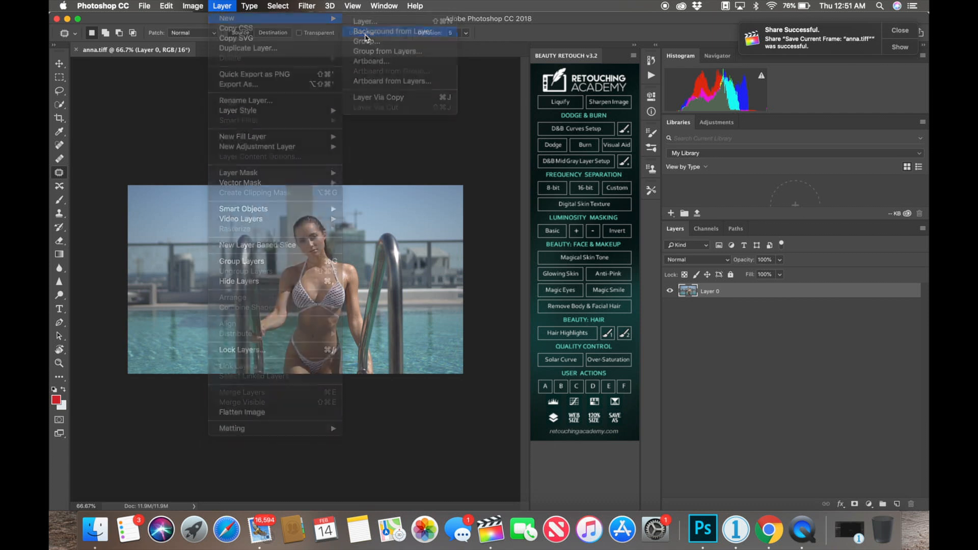
left_click(388, 32)
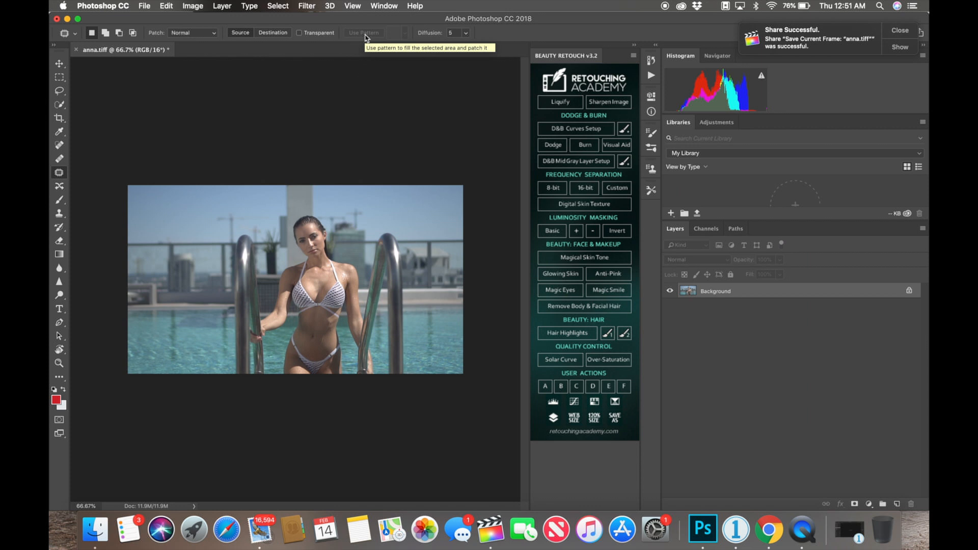
mouse_move(837, 31)
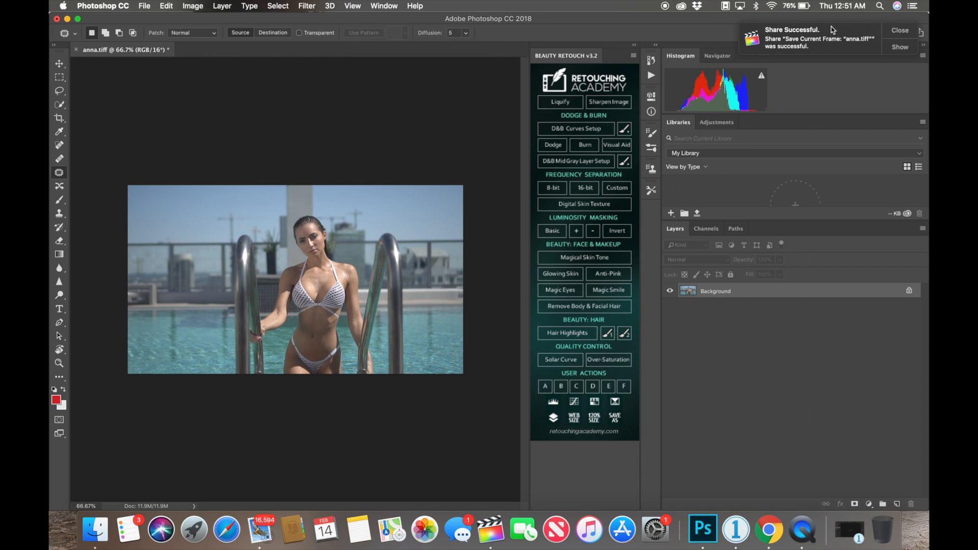
left_click(899, 30)
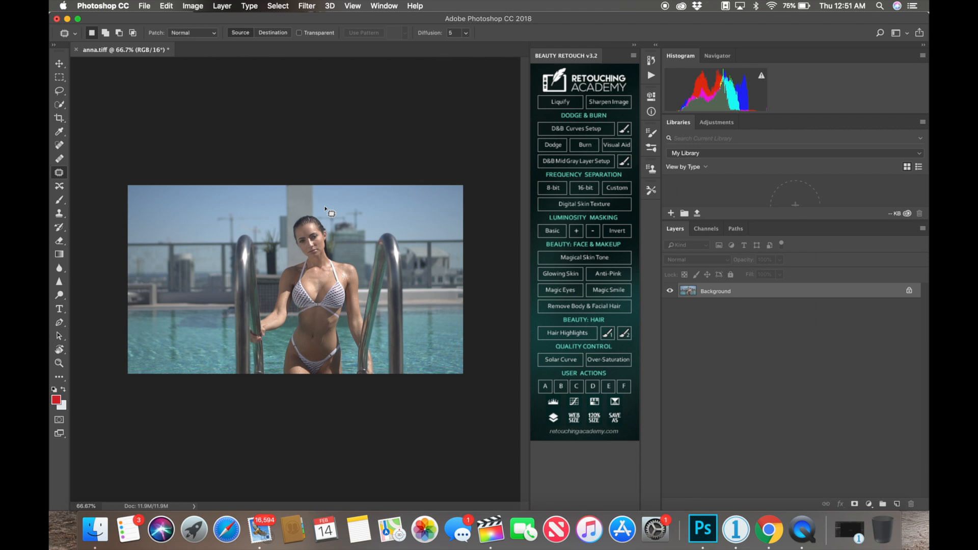
mouse_move(383, 309)
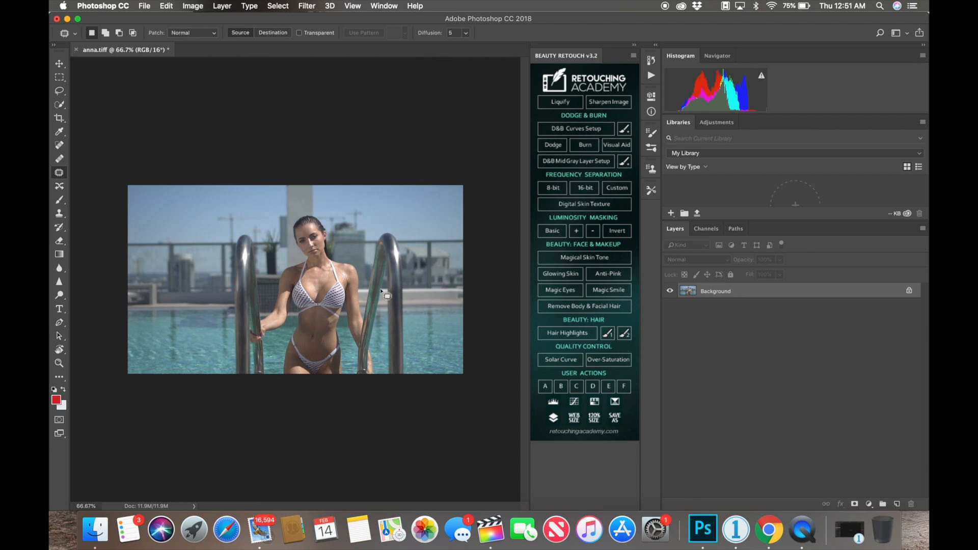
mouse_move(852, 439)
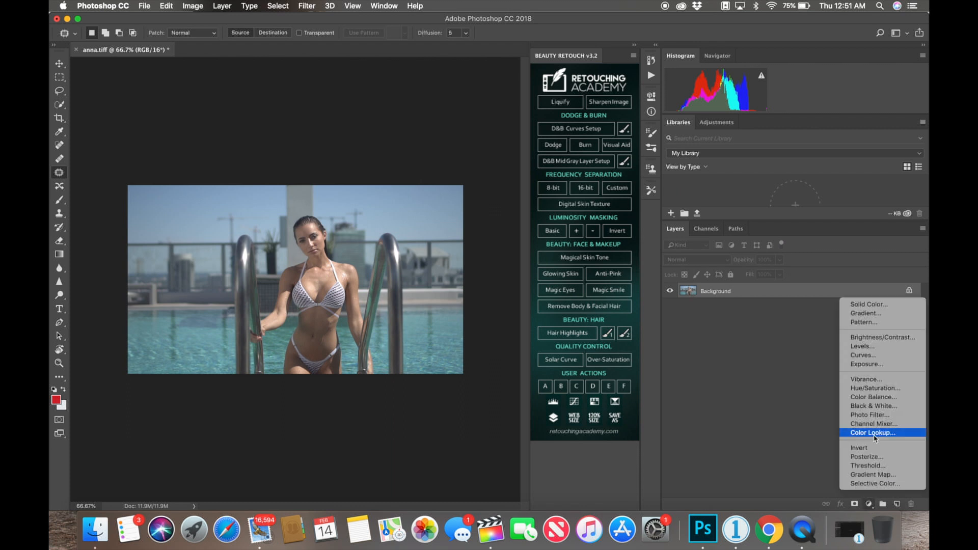
mouse_move(888, 486)
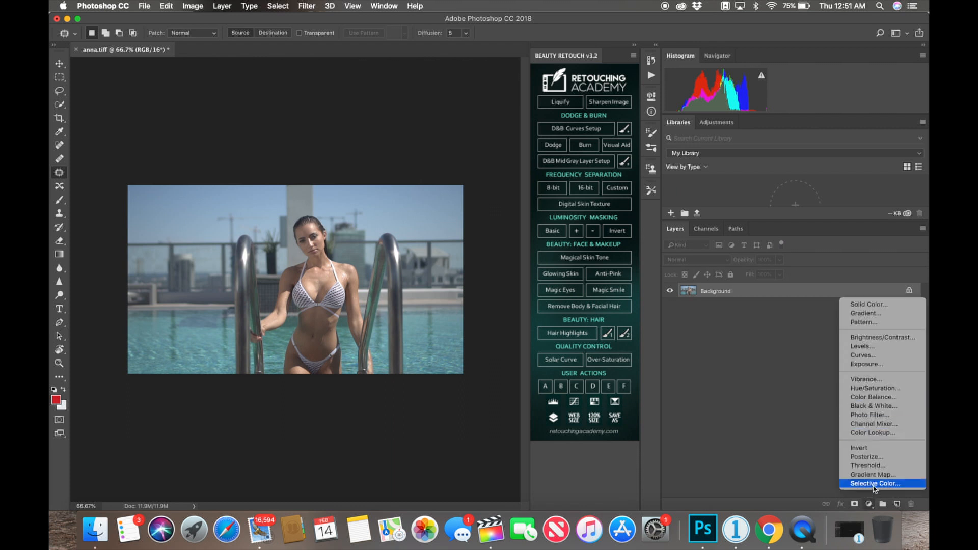
Step: Add a Selective Color layer: Yellow near -100 and extra Black in Cyans and Blues
left_click(883, 484)
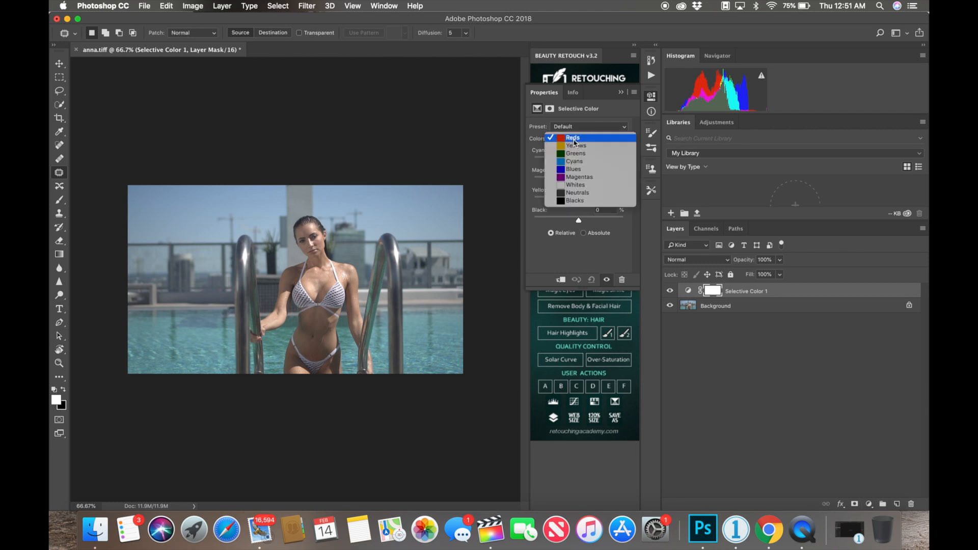
mouse_move(573, 169)
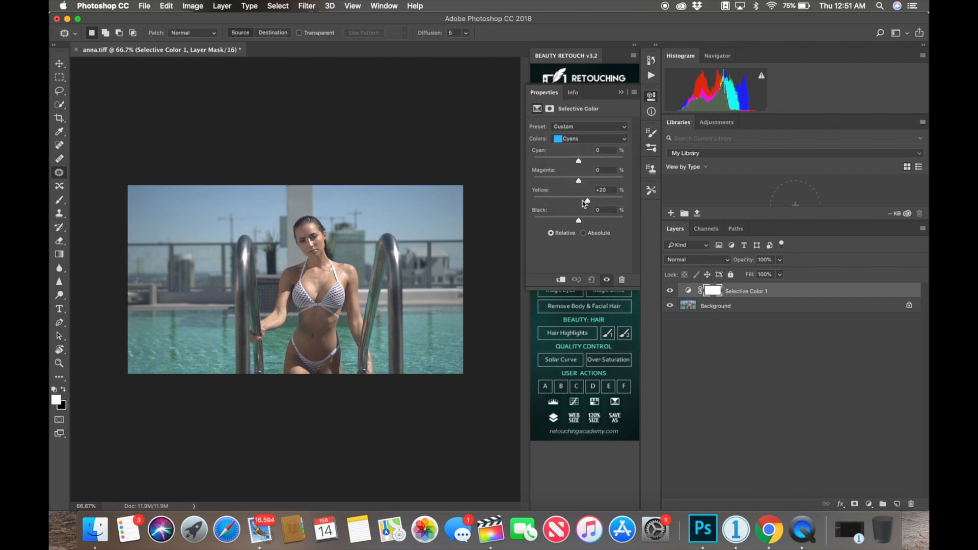
left_click_drag(586, 200, 534, 201)
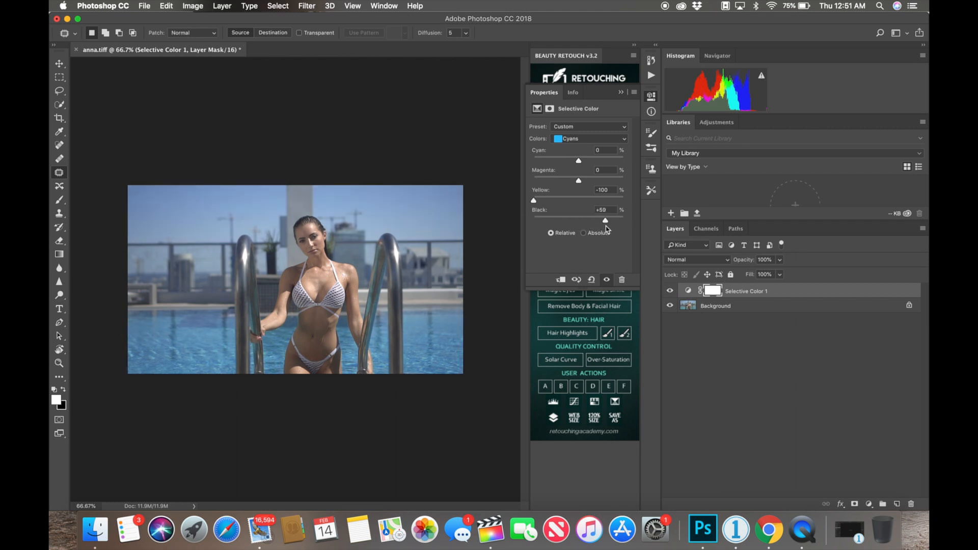
left_click(588, 139)
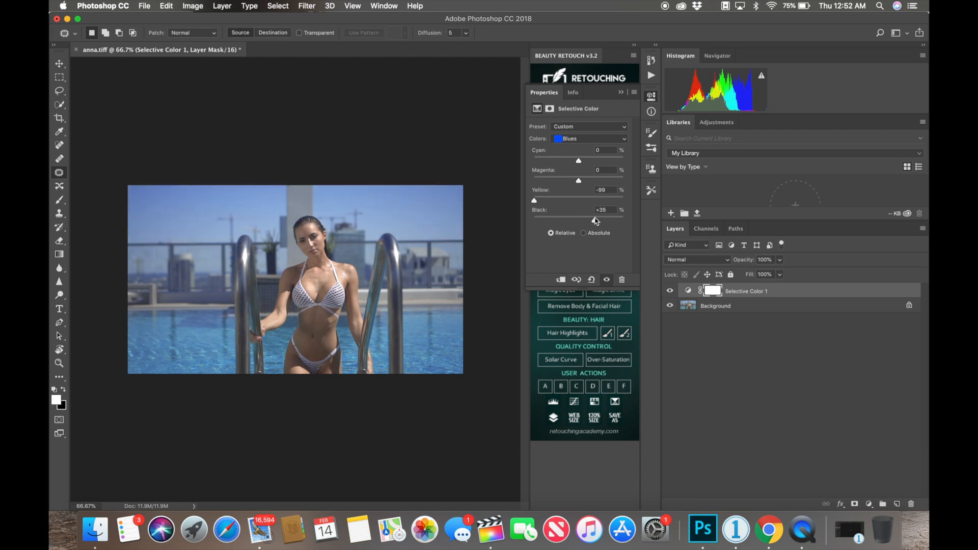
left_click_drag(567, 220, 617, 220)
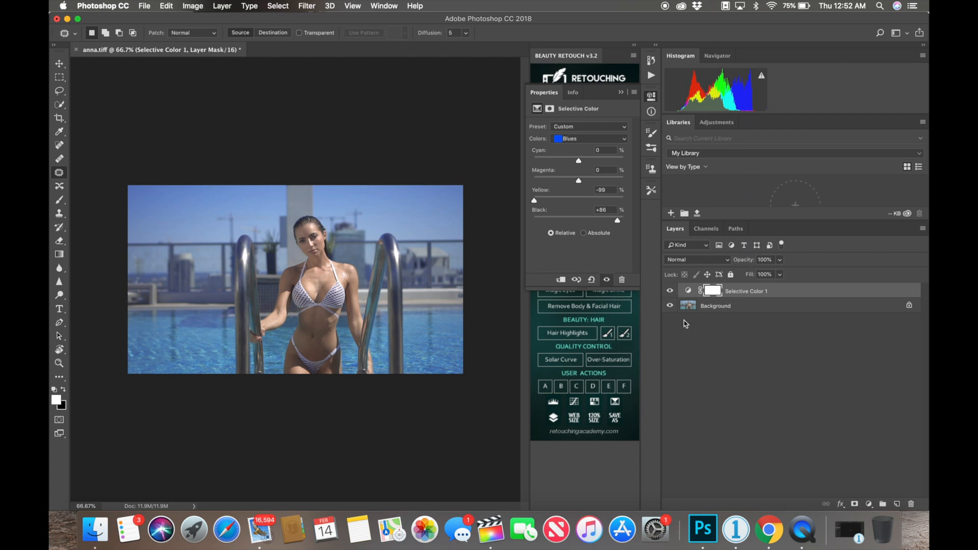
left_click(669, 291)
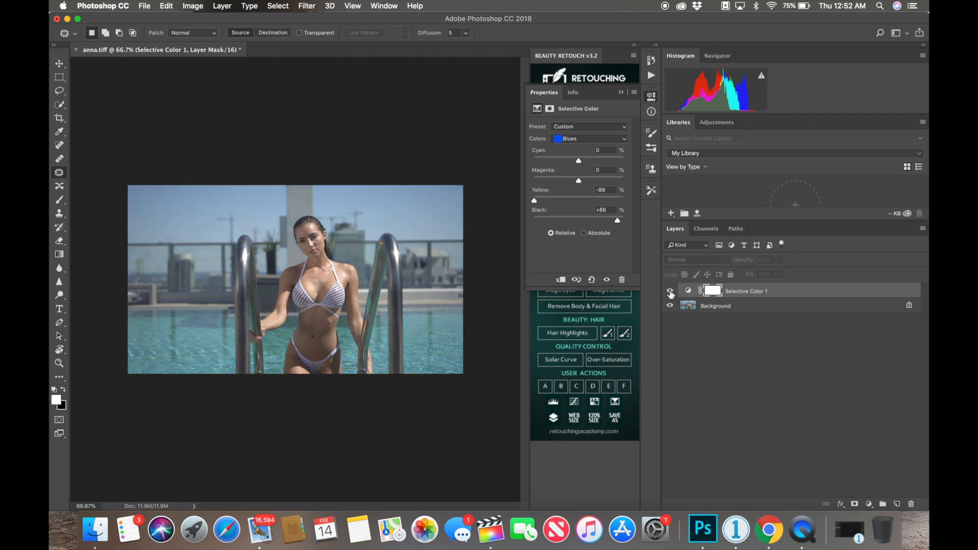
left_click(670, 291)
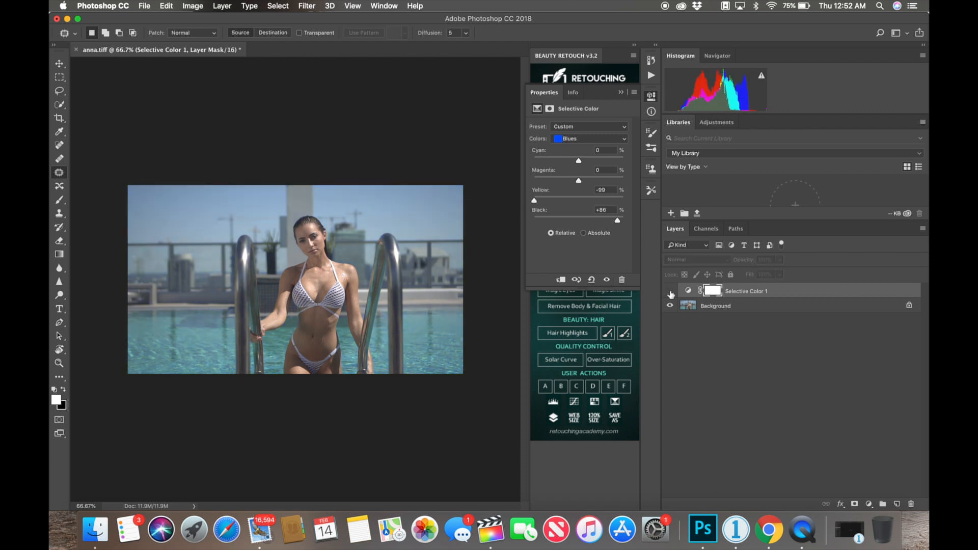
left_click(589, 138)
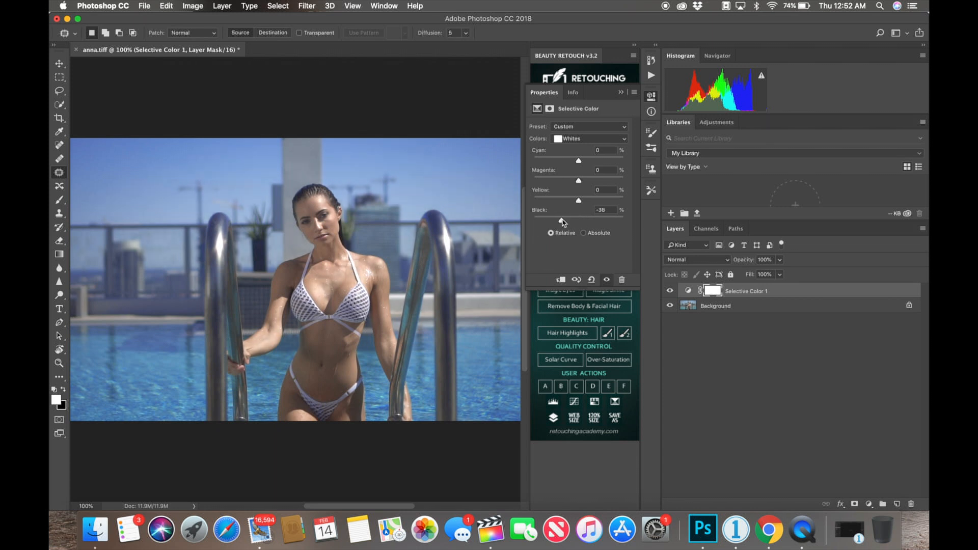
Step: Fine-tune Black in the whites, then lower Cyan in the Reds to about −26%
left_click_drag(565, 220, 566, 220)
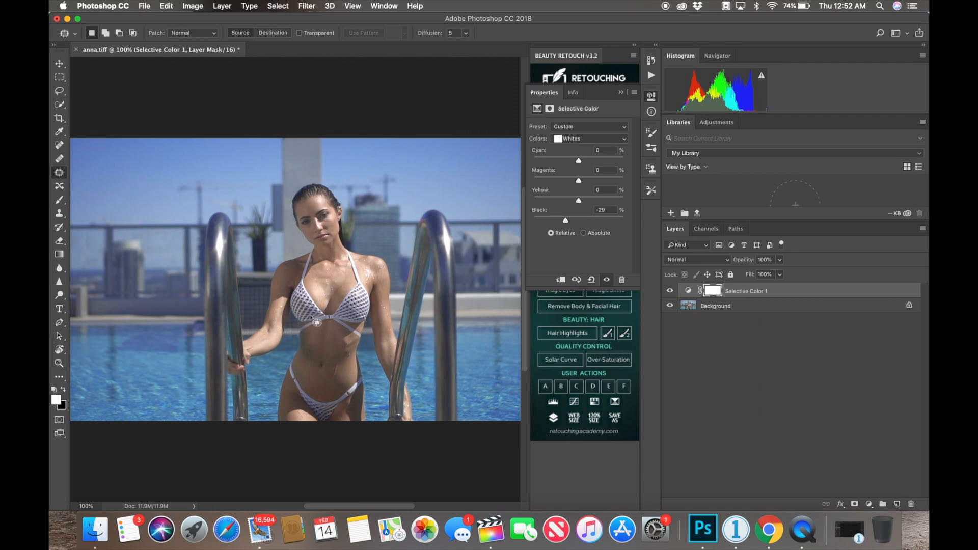
mouse_move(652, 208)
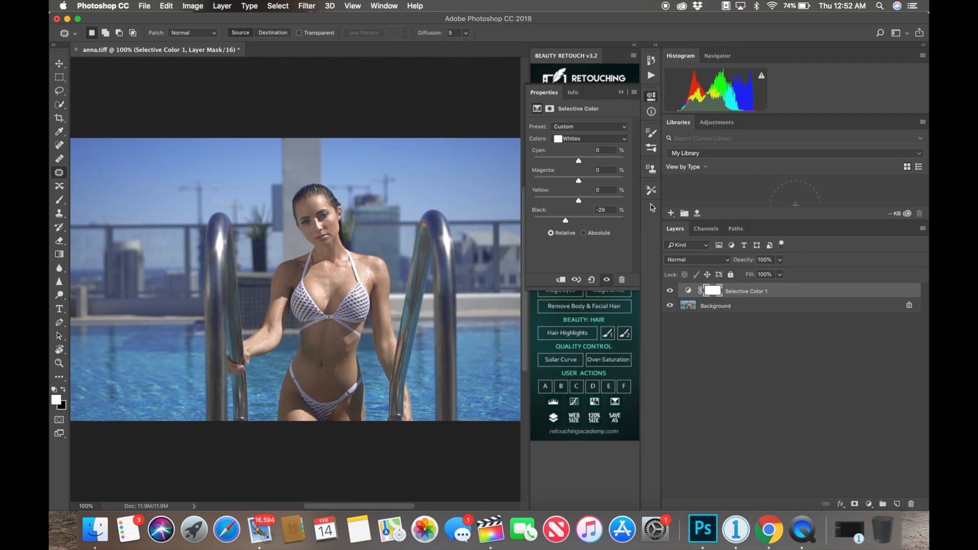
left_click(589, 138)
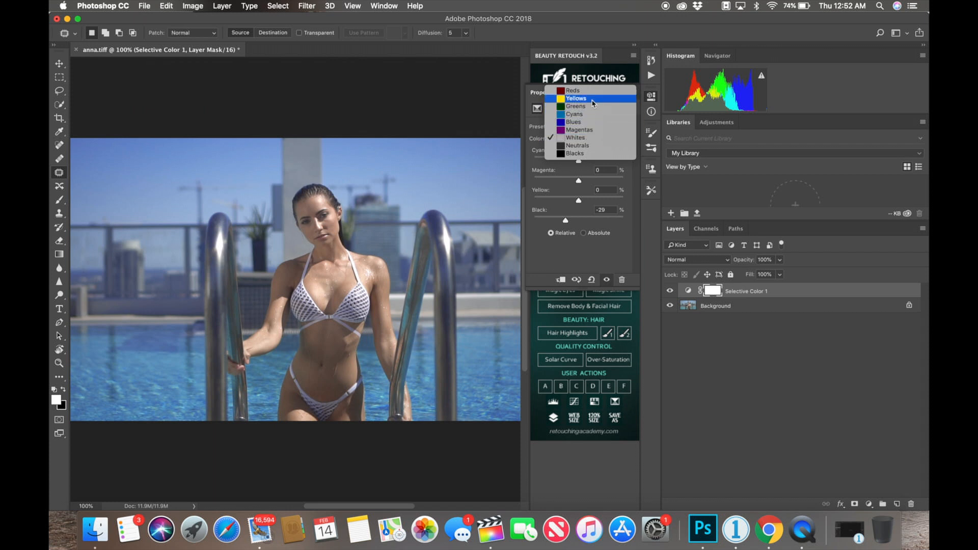
left_click(573, 90)
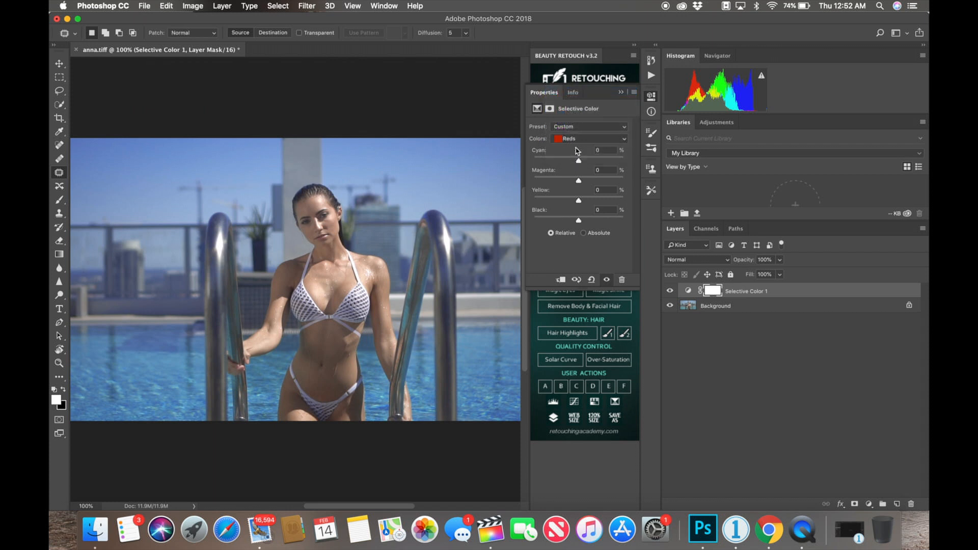
left_click_drag(579, 159, 568, 160)
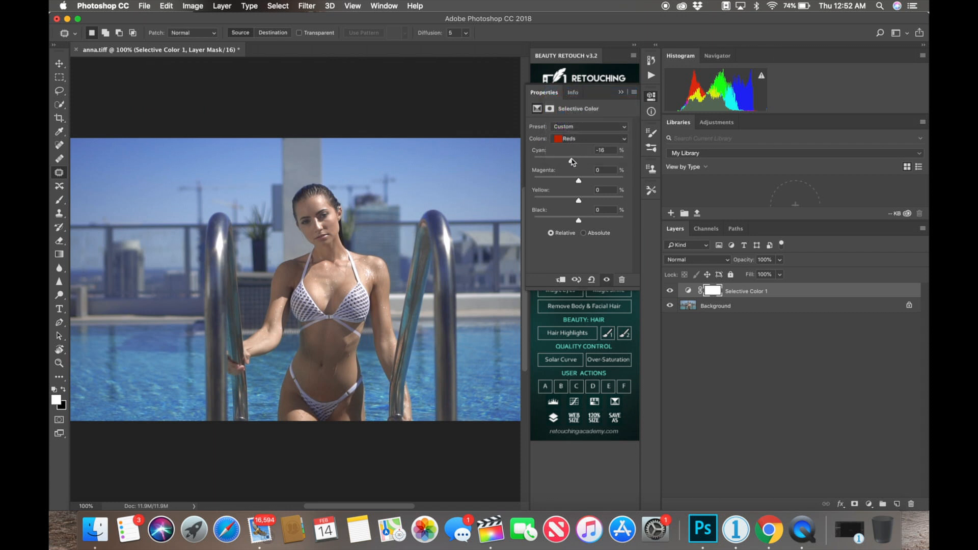
left_click_drag(577, 159, 569, 159)
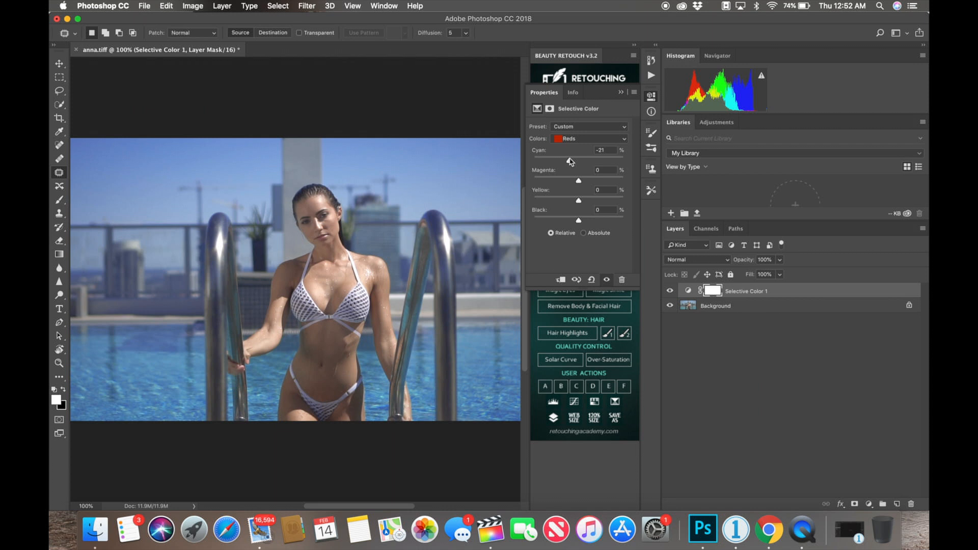
left_click_drag(578, 161, 570, 160)
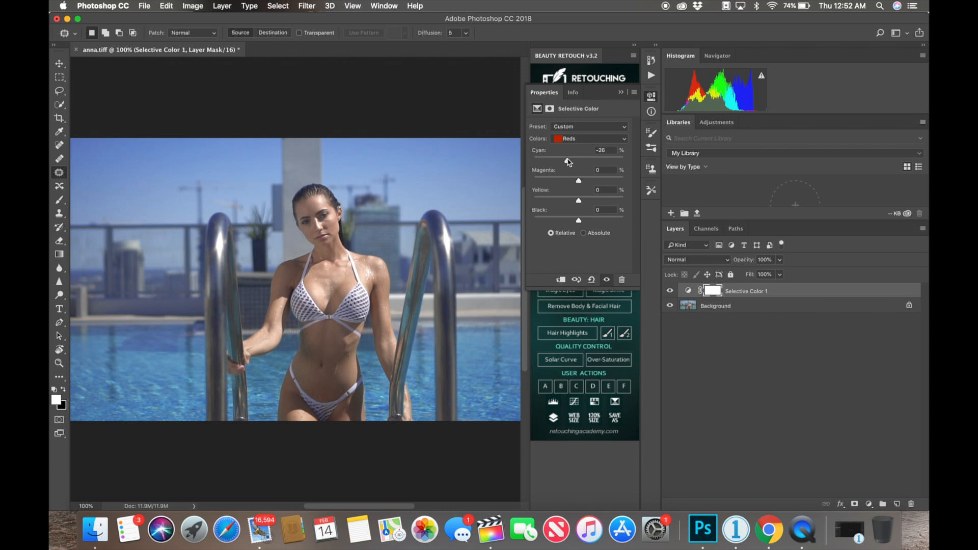
left_click_drag(578, 159, 576, 160)
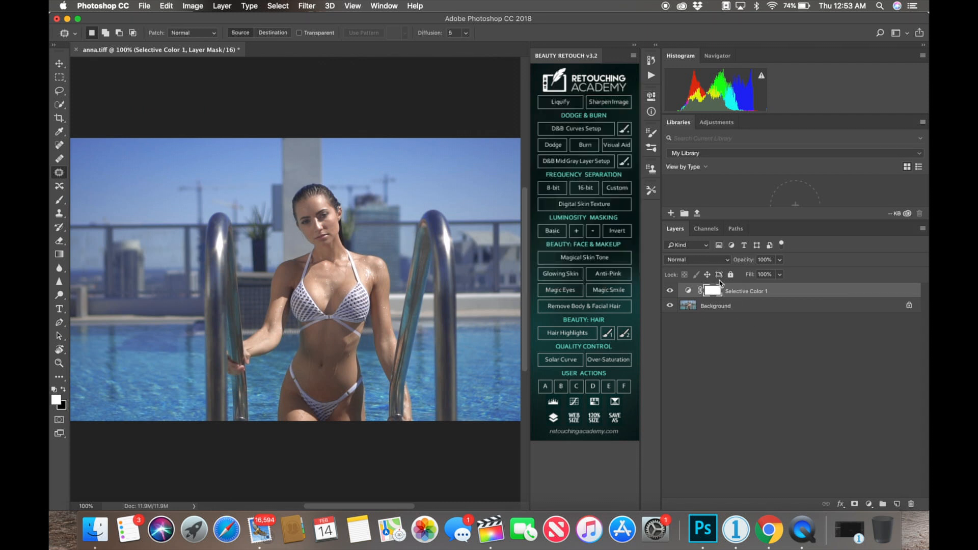
Step: Sharpen the Background layer with Unsharp Mask at 80% amount and 1.0 px radius
left_click(716, 305)
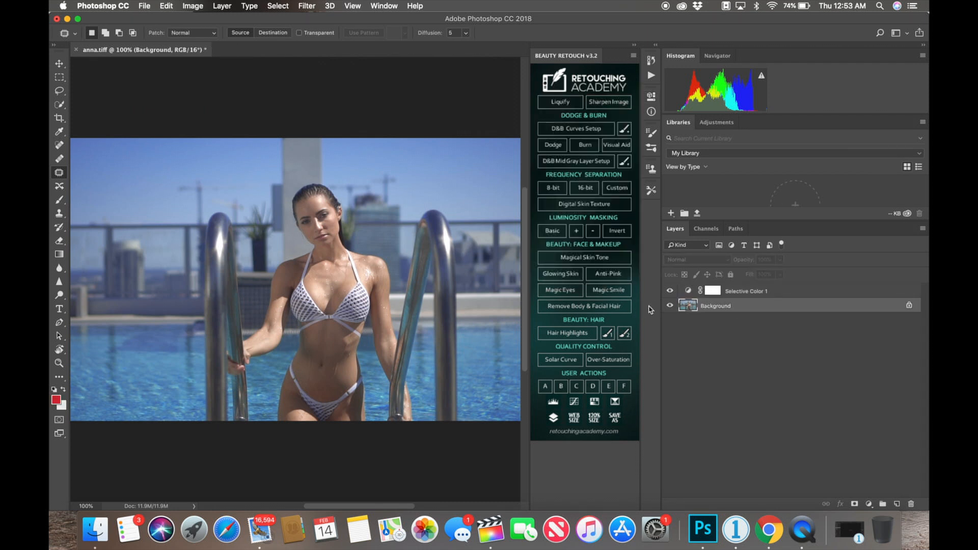
left_click(670, 291)
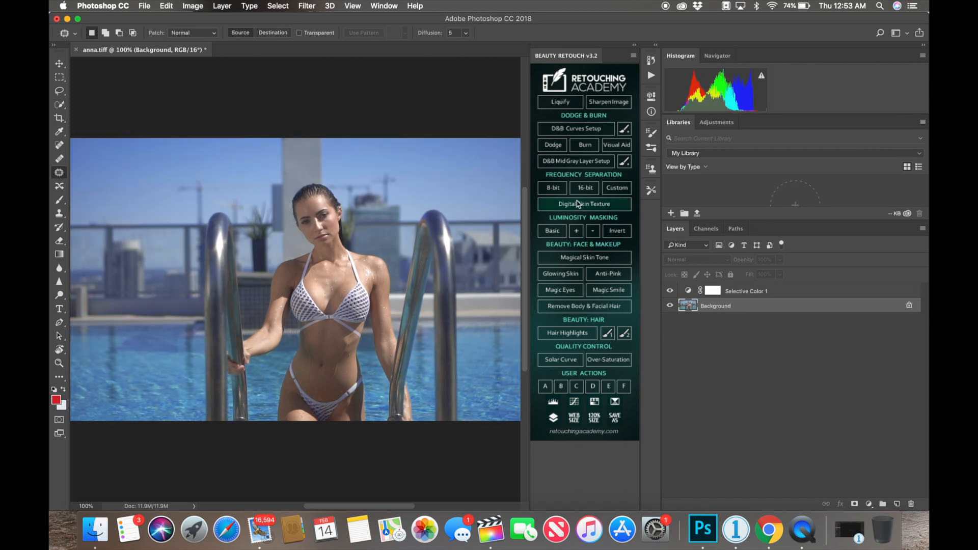
left_click(307, 6)
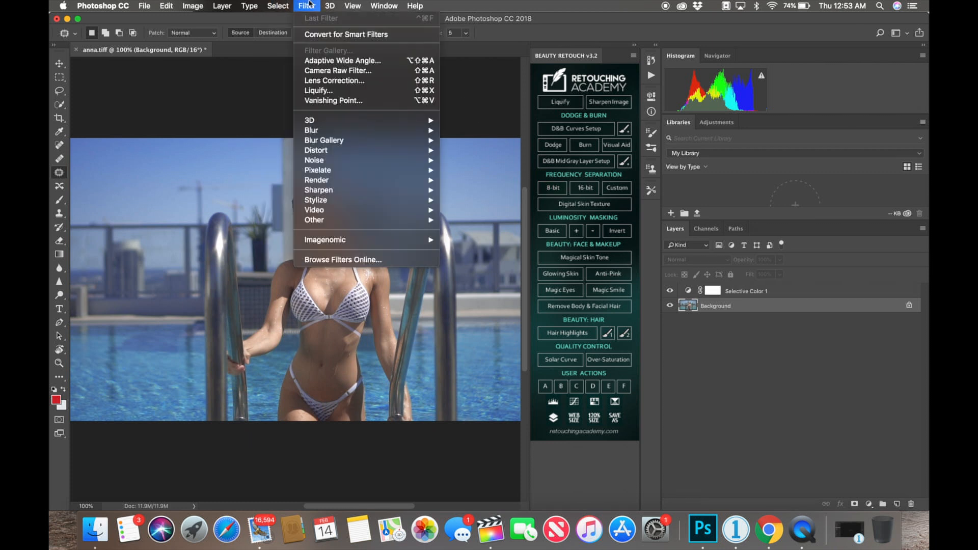
mouse_move(319, 190)
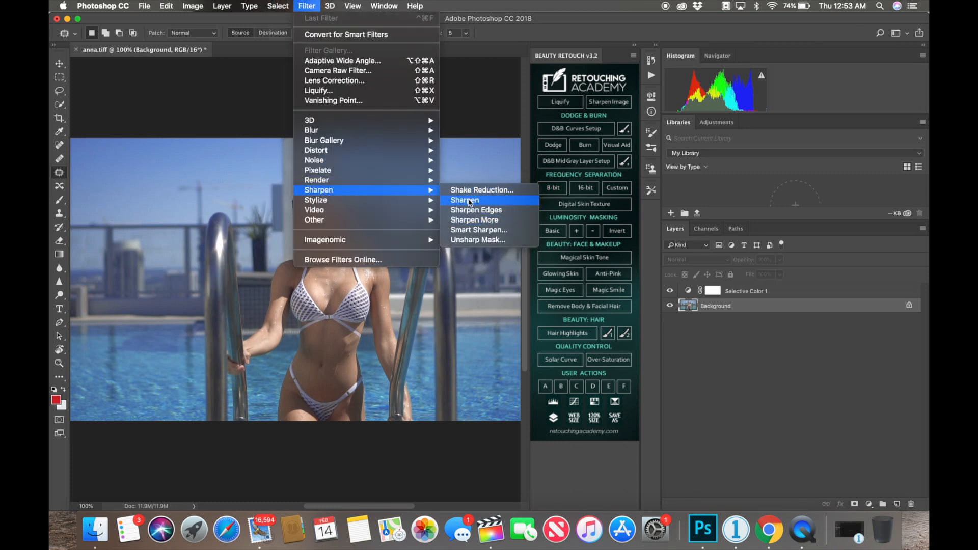
mouse_move(486, 239)
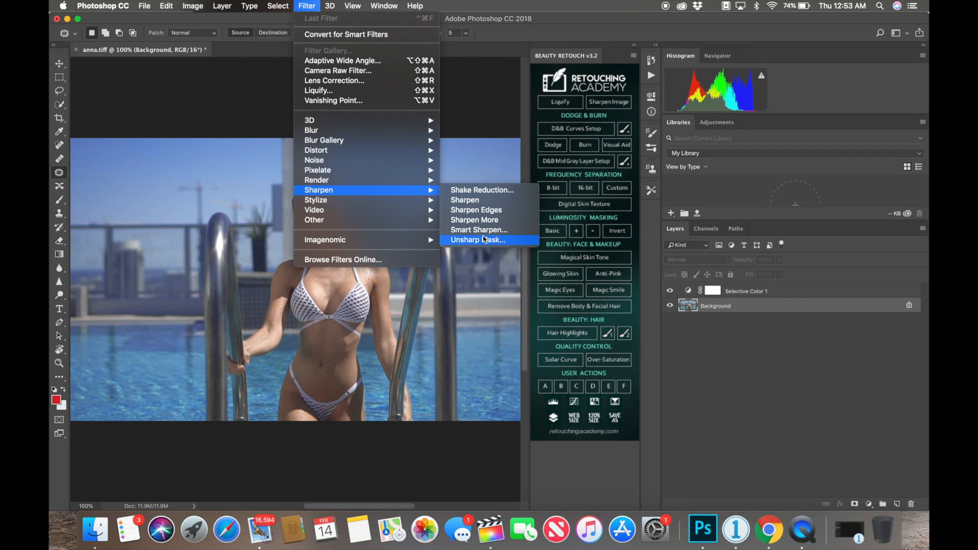
mouse_move(479, 229)
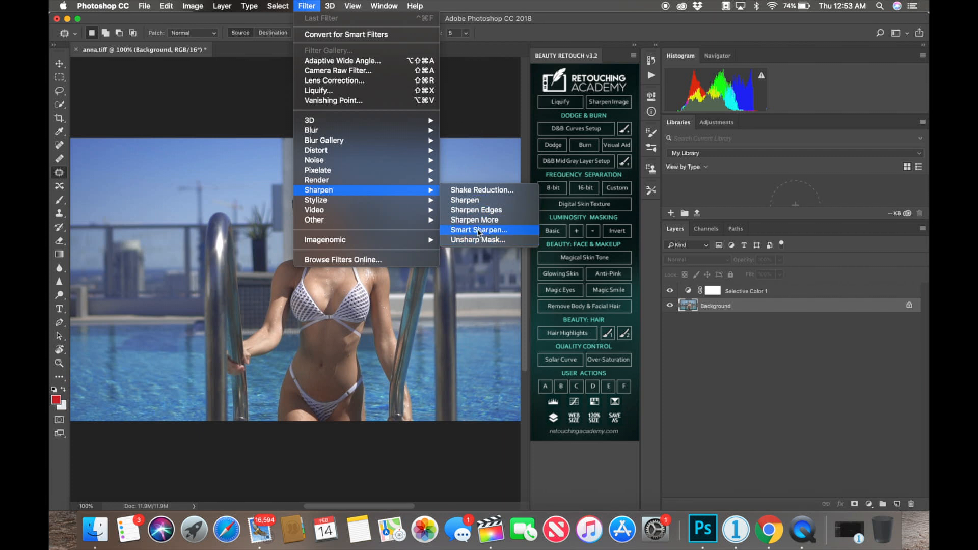
left_click(478, 240)
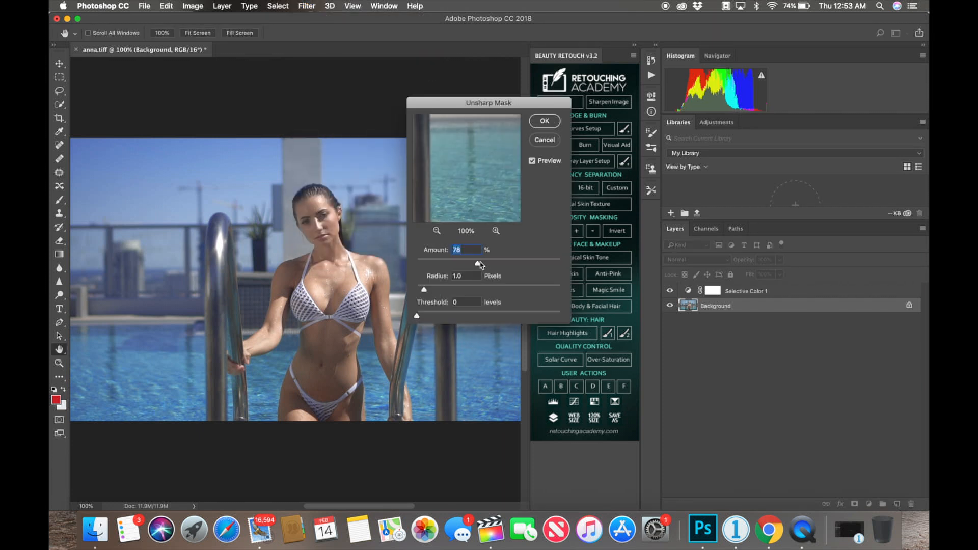
left_click_drag(479, 263, 480, 263)
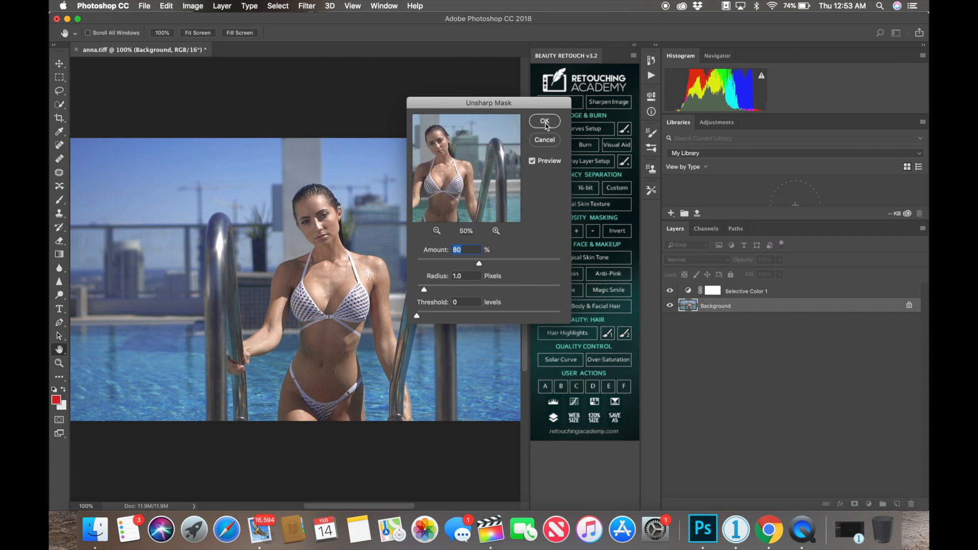
left_click(545, 120)
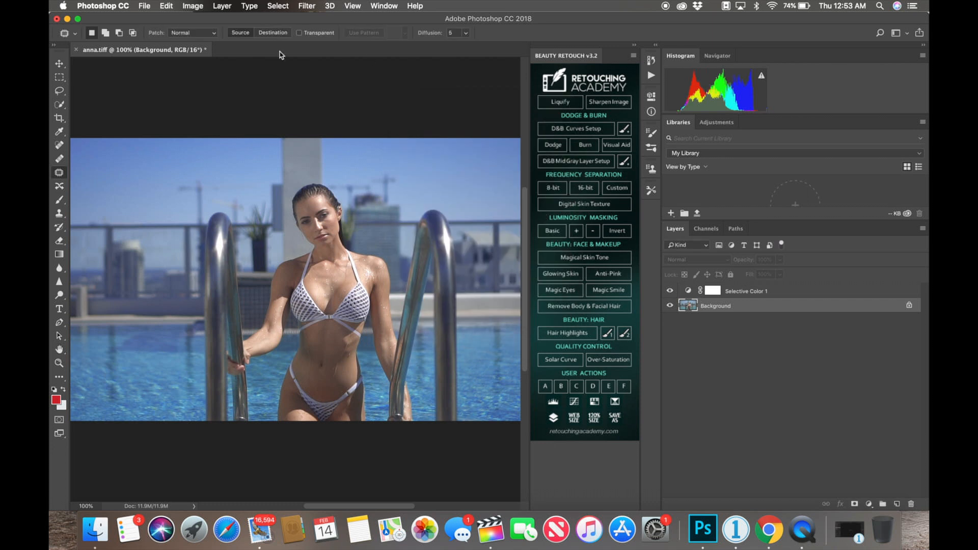
mouse_move(389, 169)
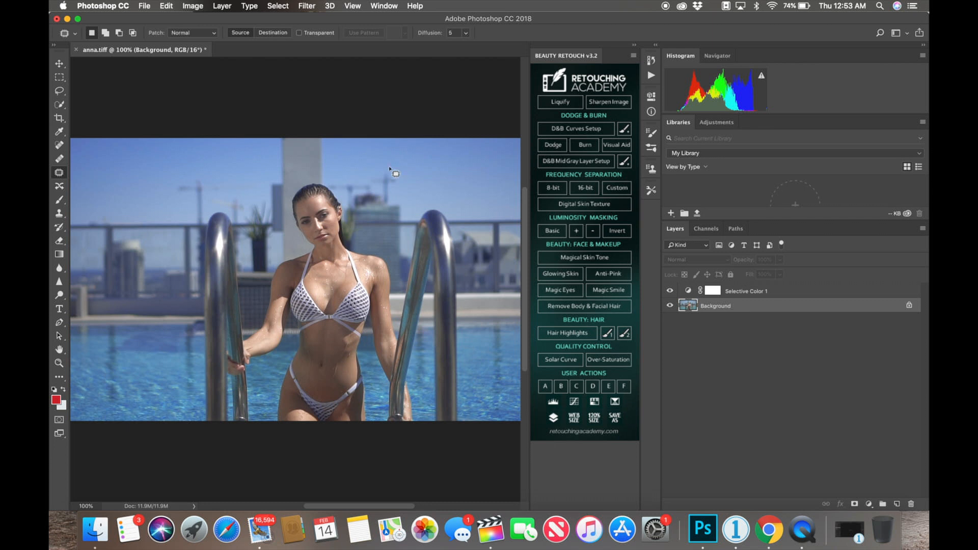
Step: Export Color Lookup Tables as High-quality CUBE, saved as 'anna blue' on the Desktop
left_click(147, 6)
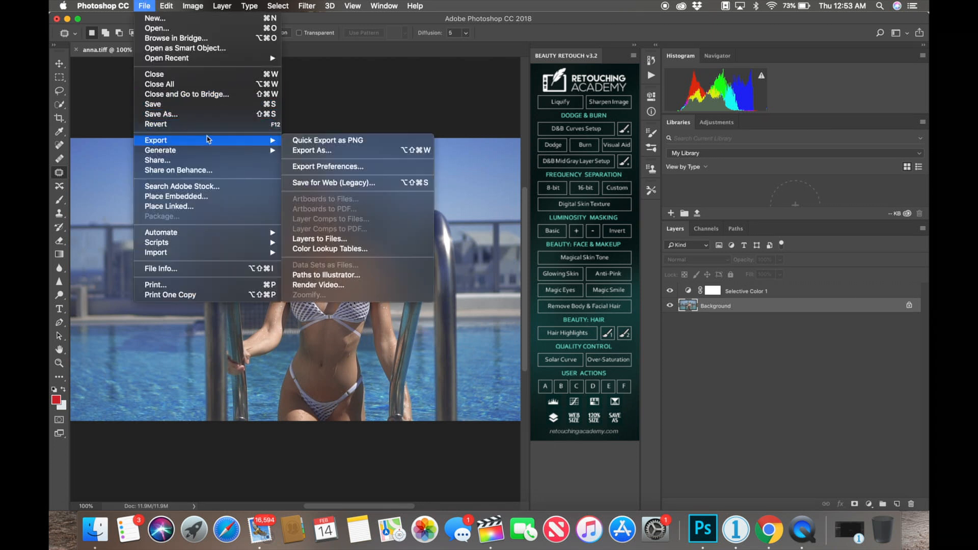
mouse_move(329, 249)
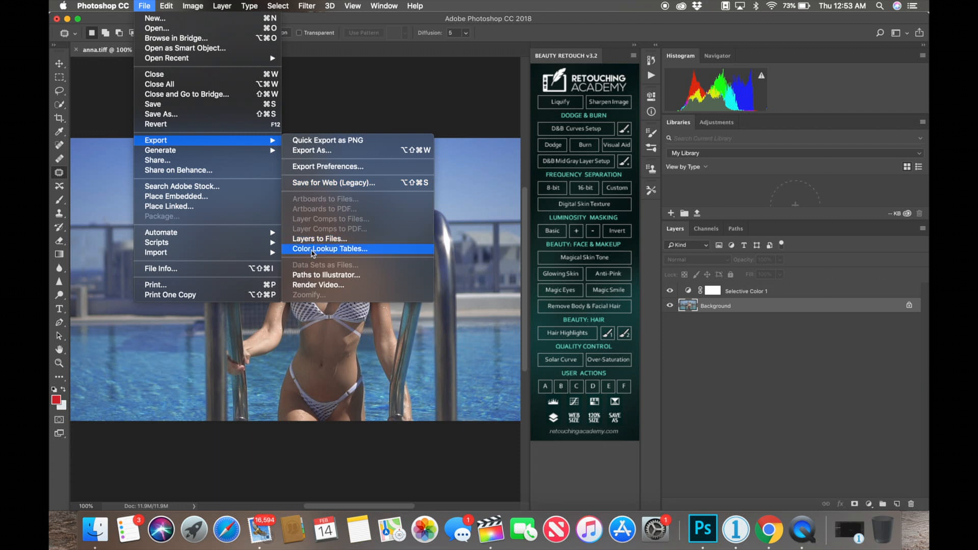
left_click(329, 248)
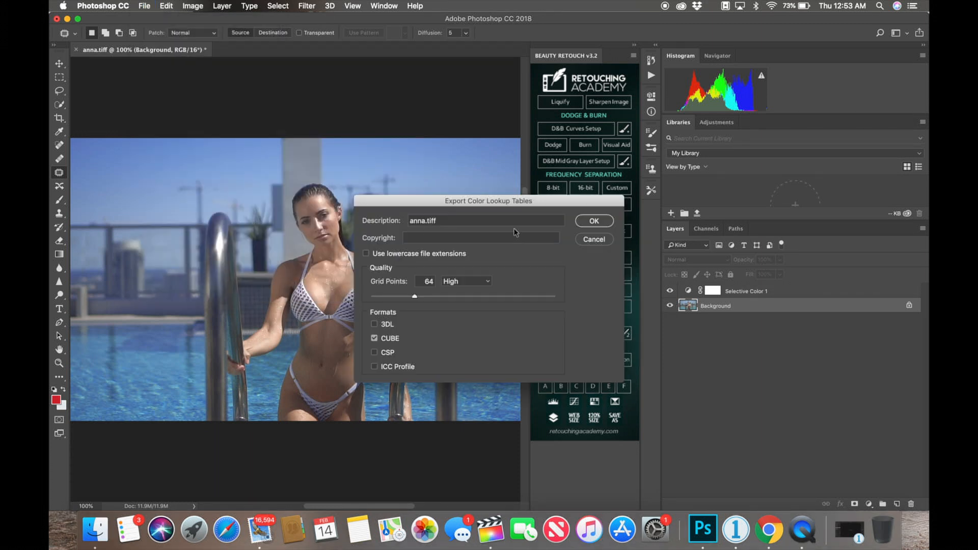
mouse_move(472, 266)
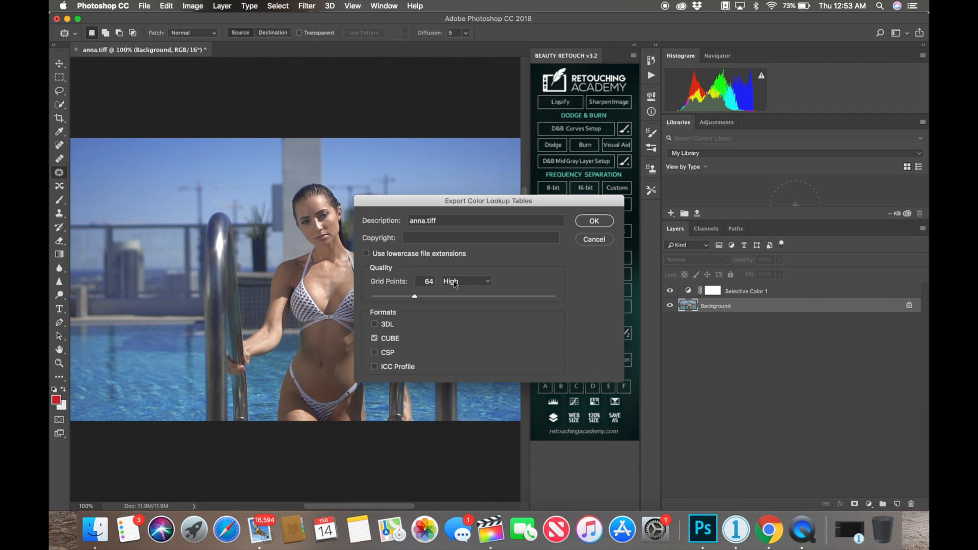
left_click(466, 281)
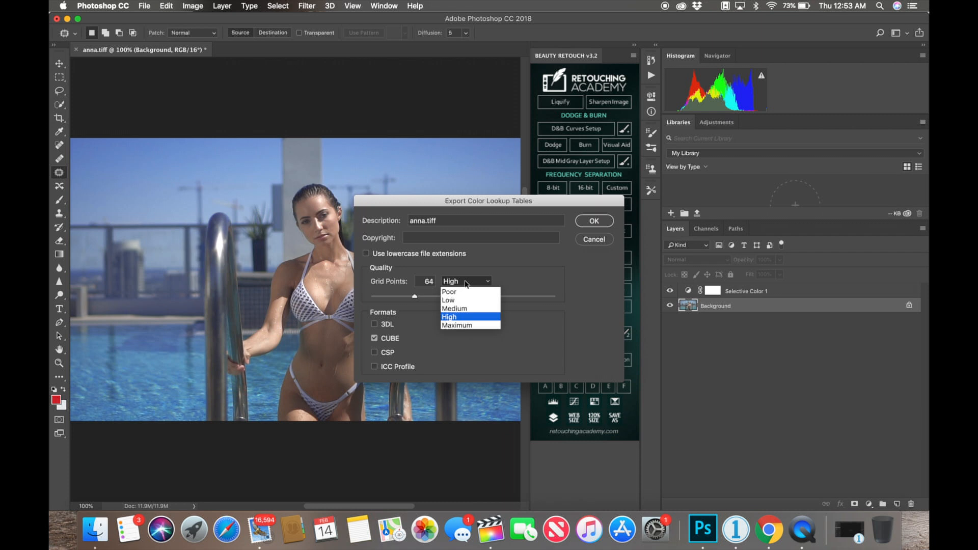
mouse_move(468, 267)
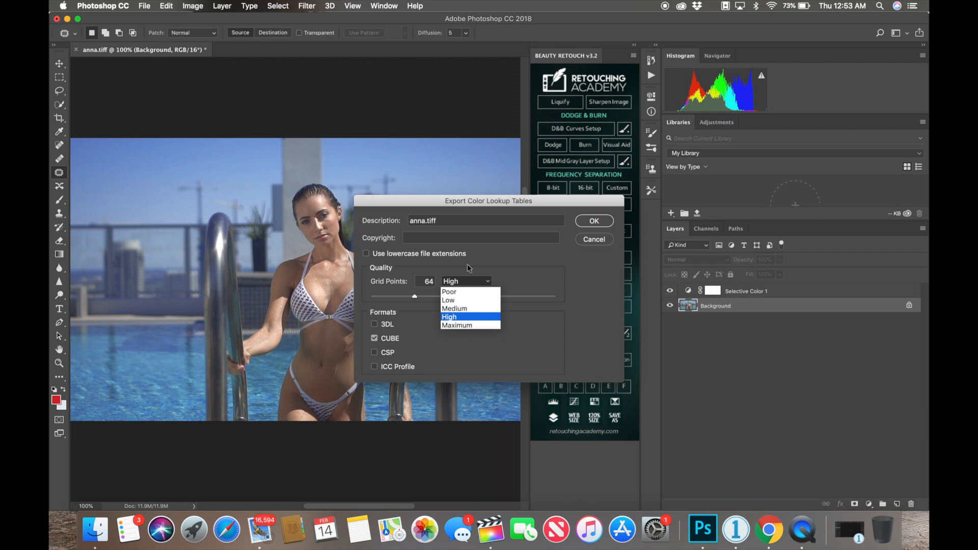
left_click(449, 316)
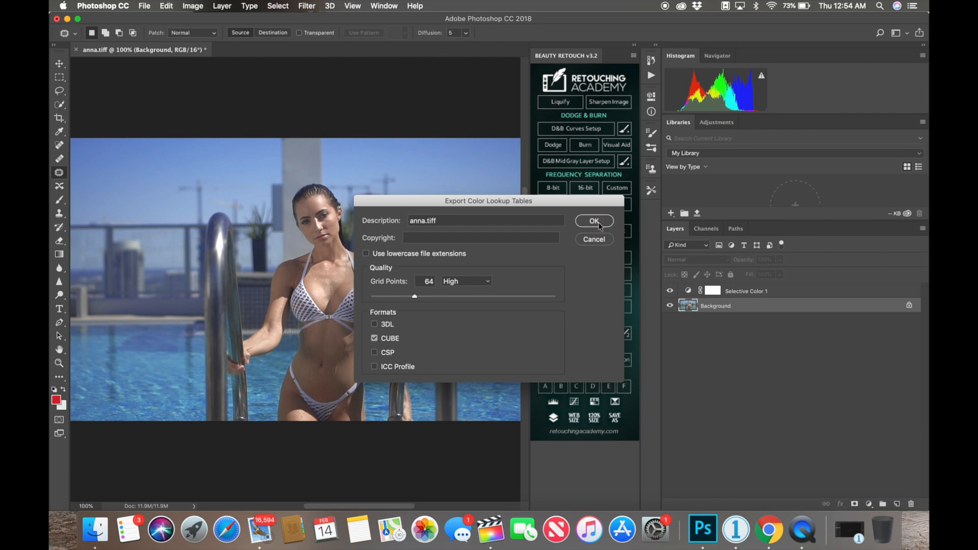
left_click(594, 221)
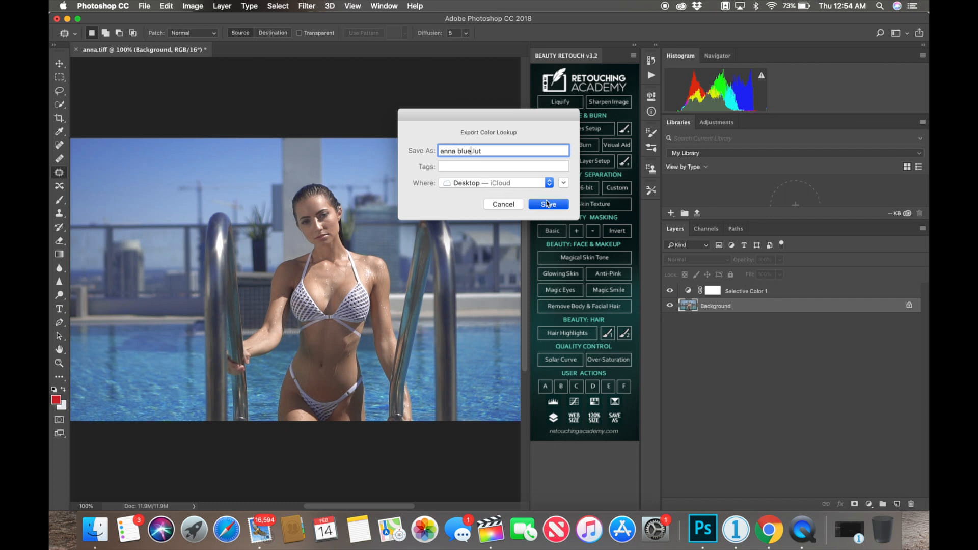
left_click(548, 204)
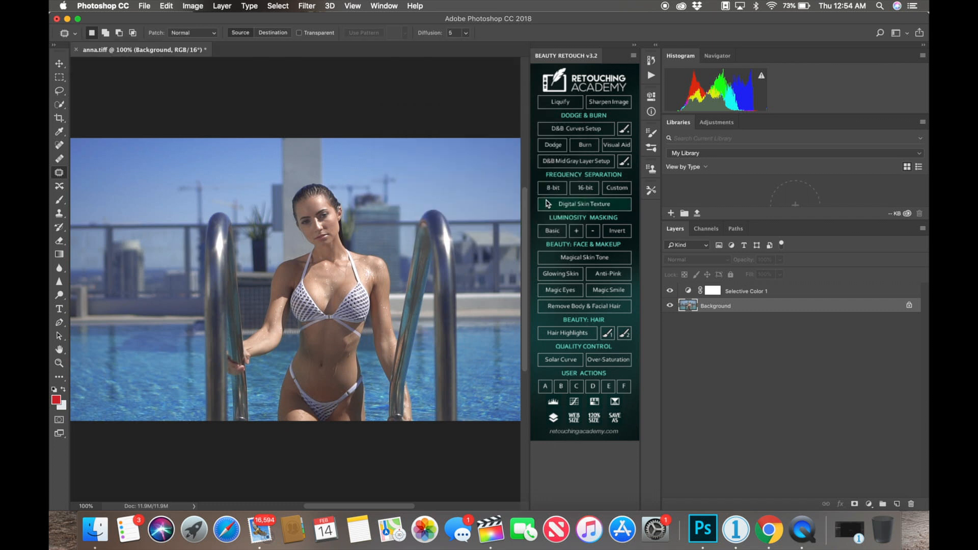
mouse_move(499, 535)
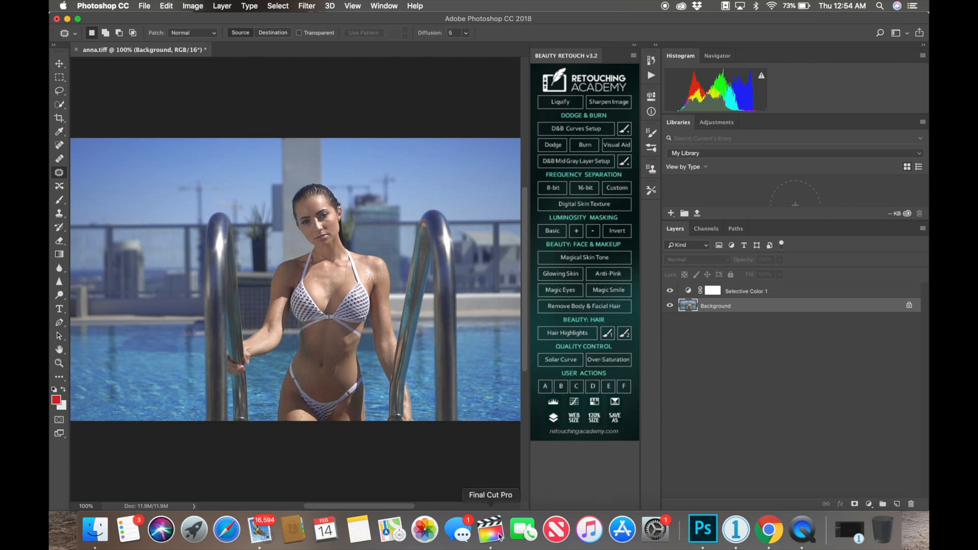
Step: Back in Final Cut Pro, add mLut by motionVFX from the Effects browser to C0031
left_click(492, 534)
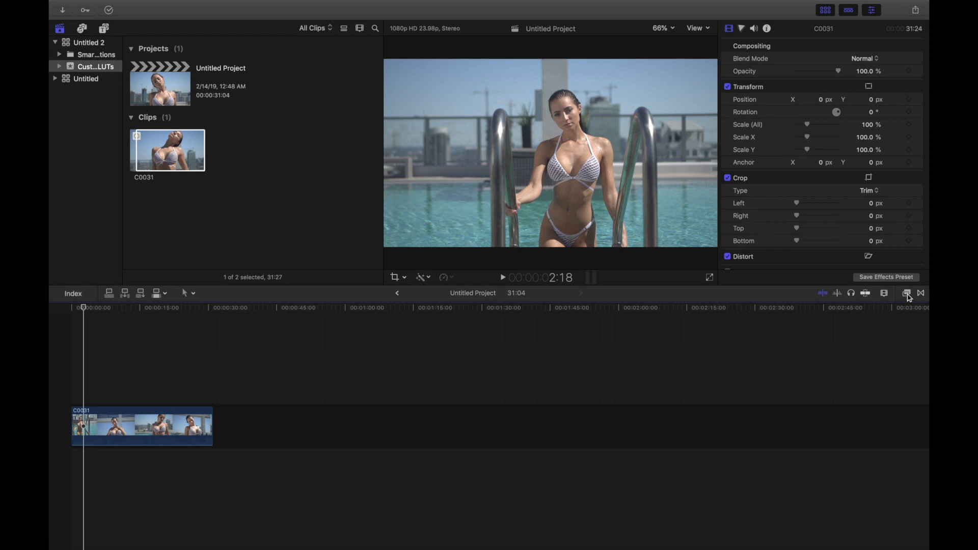
left_click(906, 294)
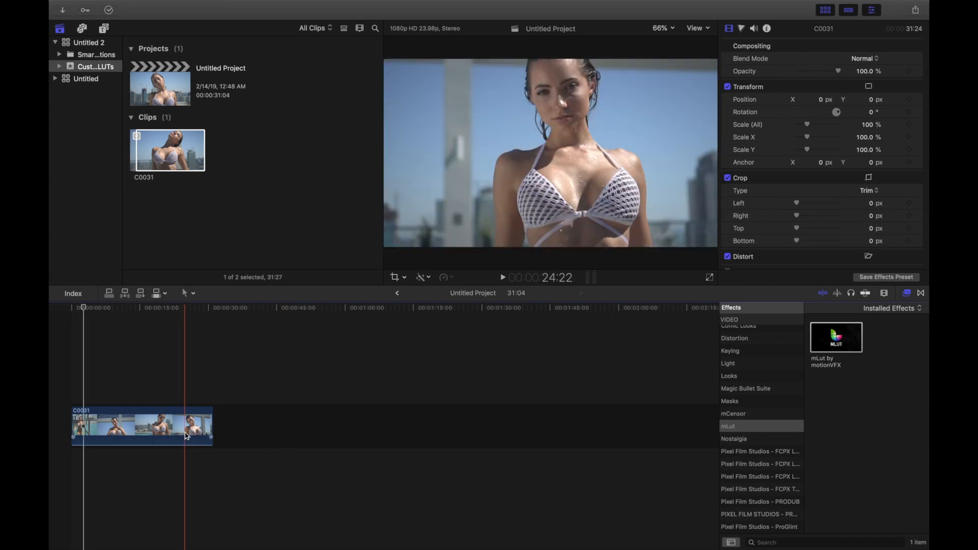
left_click(169, 432)
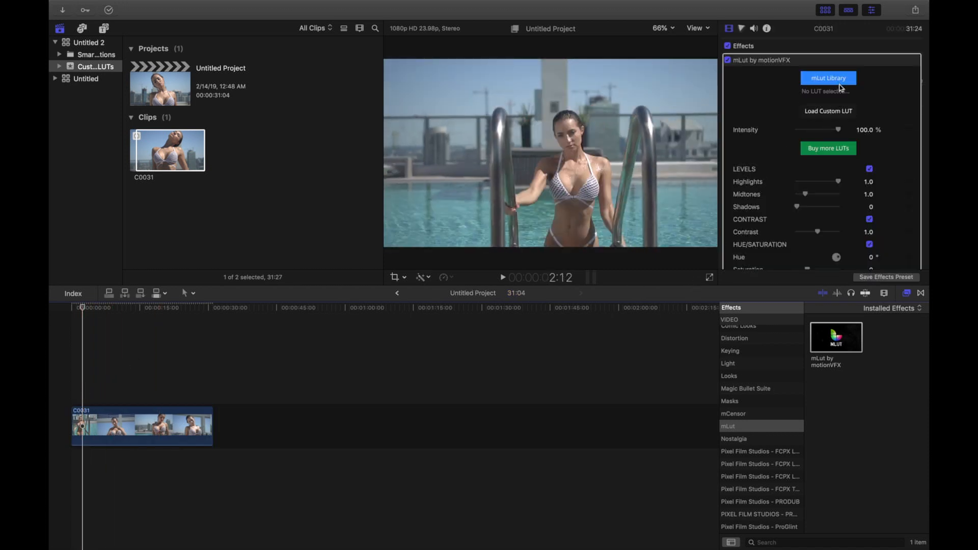
Step: Pick Anna Blue.CUBE from the Desktop as mLut's custom LUT
left_click(828, 111)
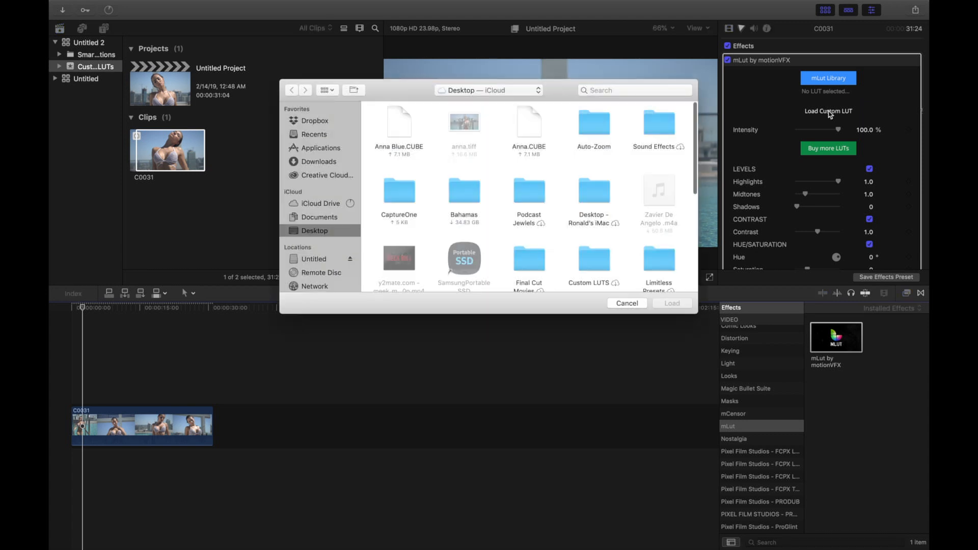
left_click(399, 124)
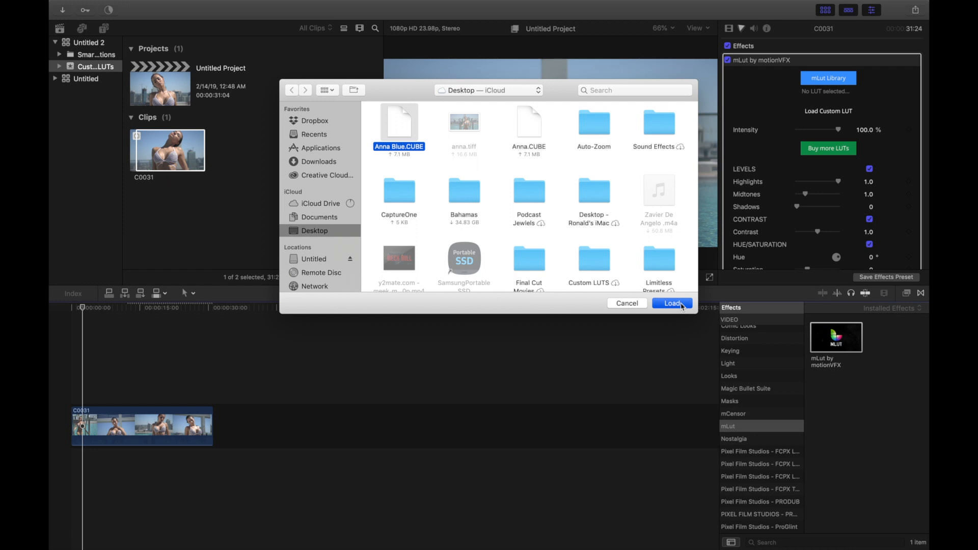
left_click(672, 304)
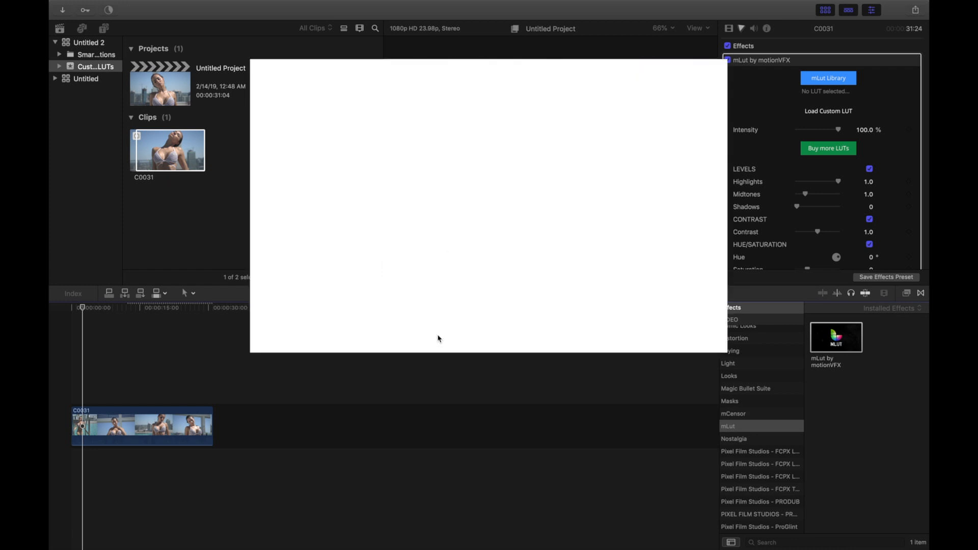